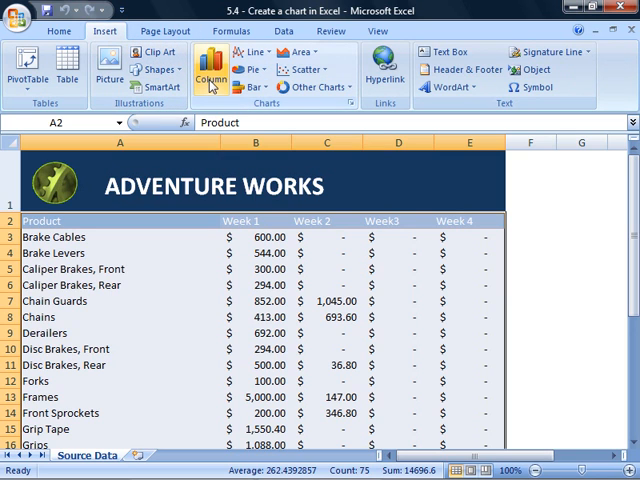
# Step: Insert a 3-D Column chart of the Adventure Works weekly product sales
pyautogui.click(196, 64)
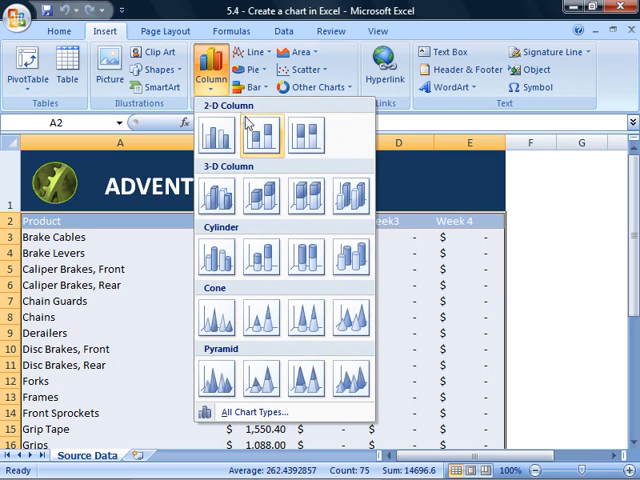
pyautogui.click(216, 194)
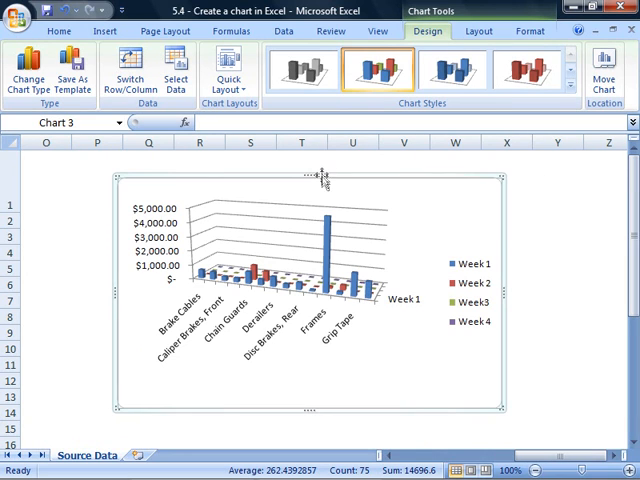
pyautogui.moveTo(320, 174)
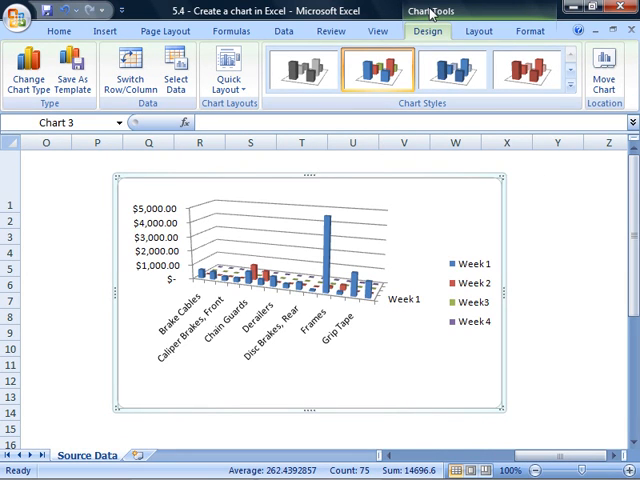
# Step: Browse the Chart Tools Layout and Format options, leaving the chart unchanged
pyautogui.click(468, 36)
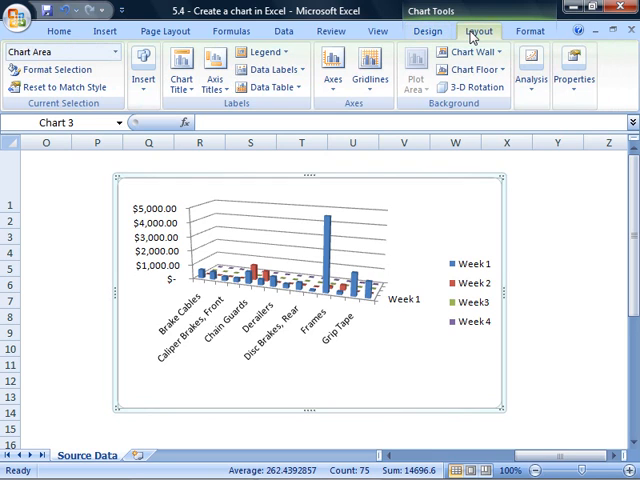
pyautogui.click(524, 28)
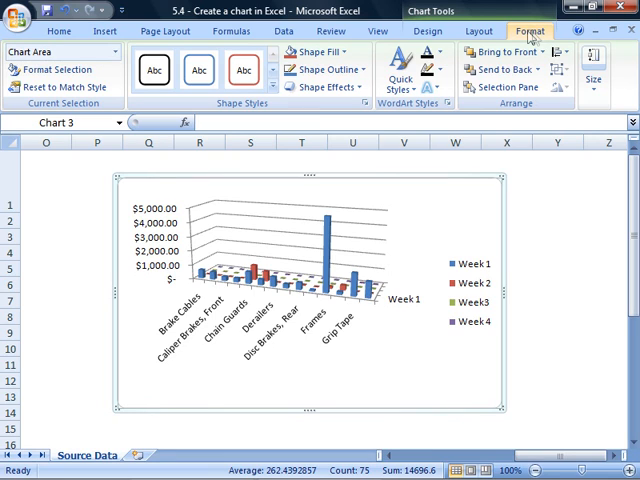
pyautogui.moveTo(420, 32)
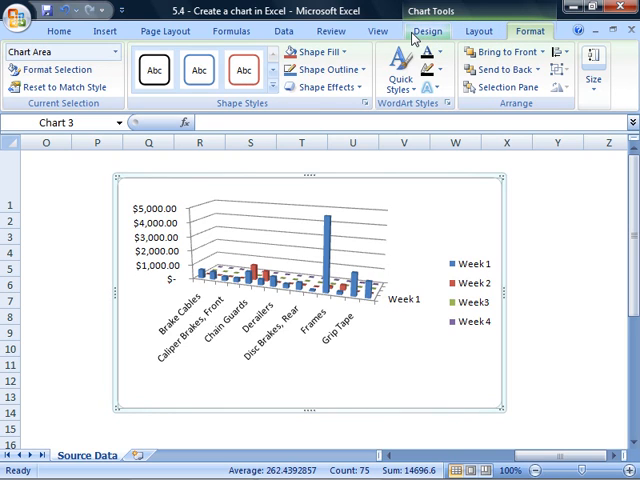
# Step: Change the chart type from 3-D Column to a 3-D Pie showing Week 1 sales
pyautogui.click(416, 32)
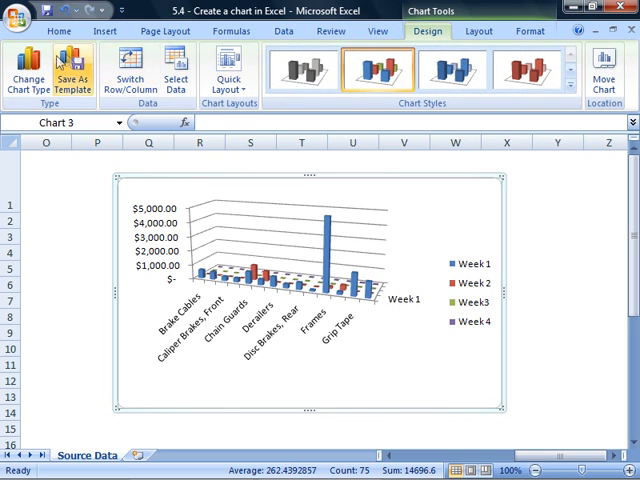
pyautogui.click(26, 76)
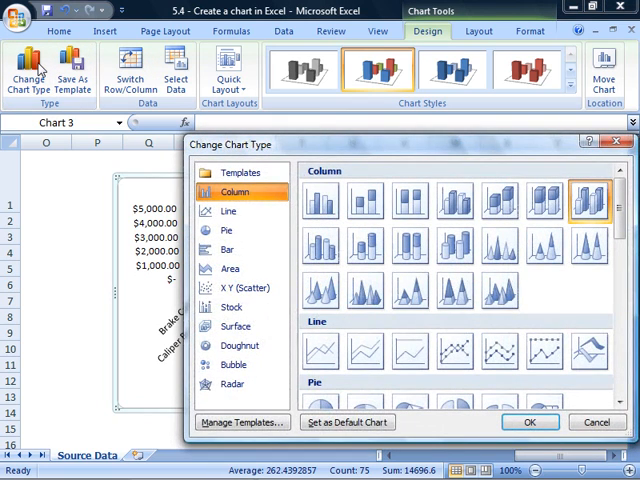
pyautogui.moveTo(226, 230)
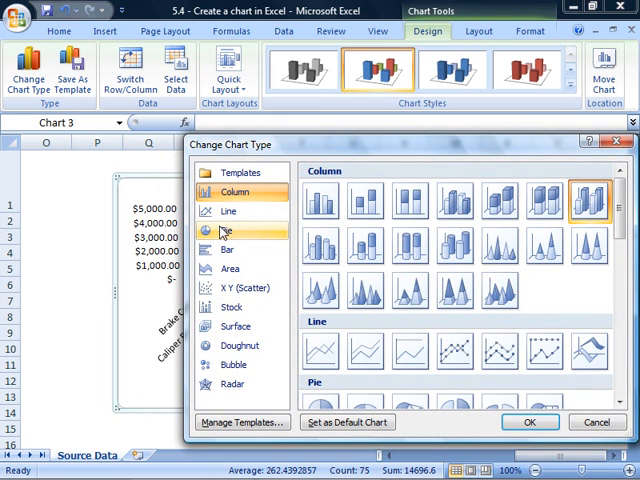
pyautogui.click(224, 230)
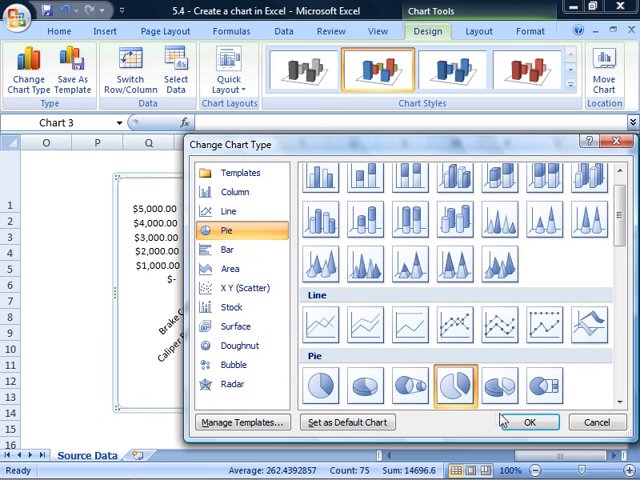
pyautogui.click(530, 420)
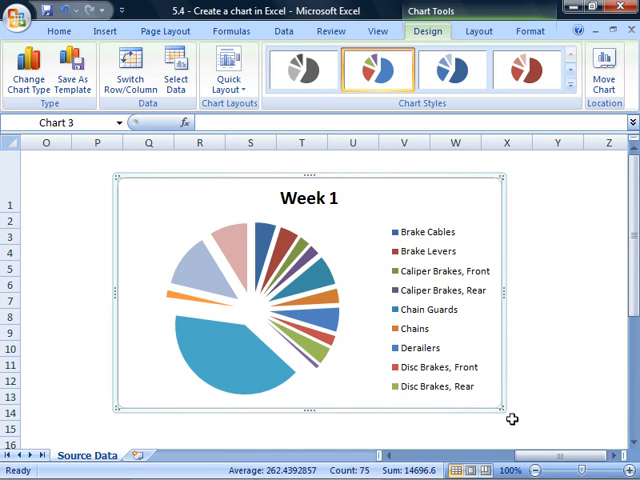
pyautogui.moveTo(490, 162)
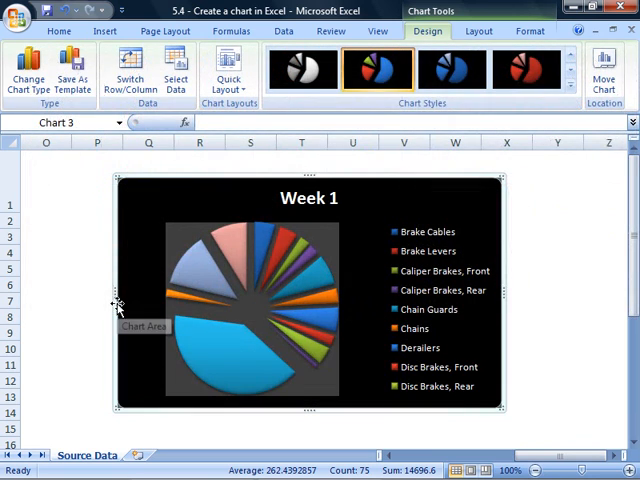
pyautogui.moveTo(114, 304)
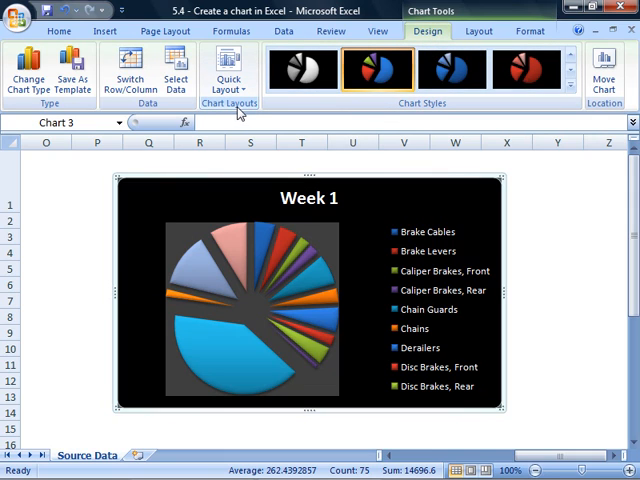
# Step: Apply a Quick Layout that adds percentage data labels to the pie slices
pyautogui.click(232, 68)
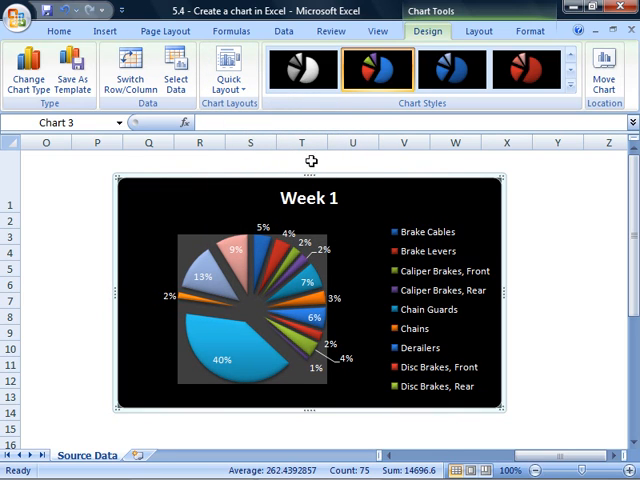
pyautogui.moveTo(80, 72)
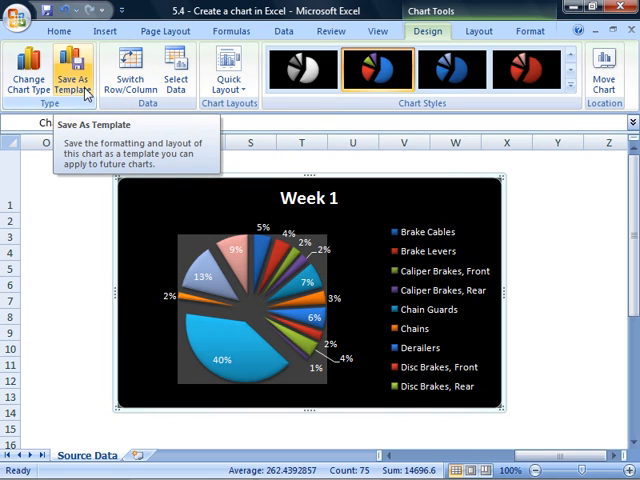